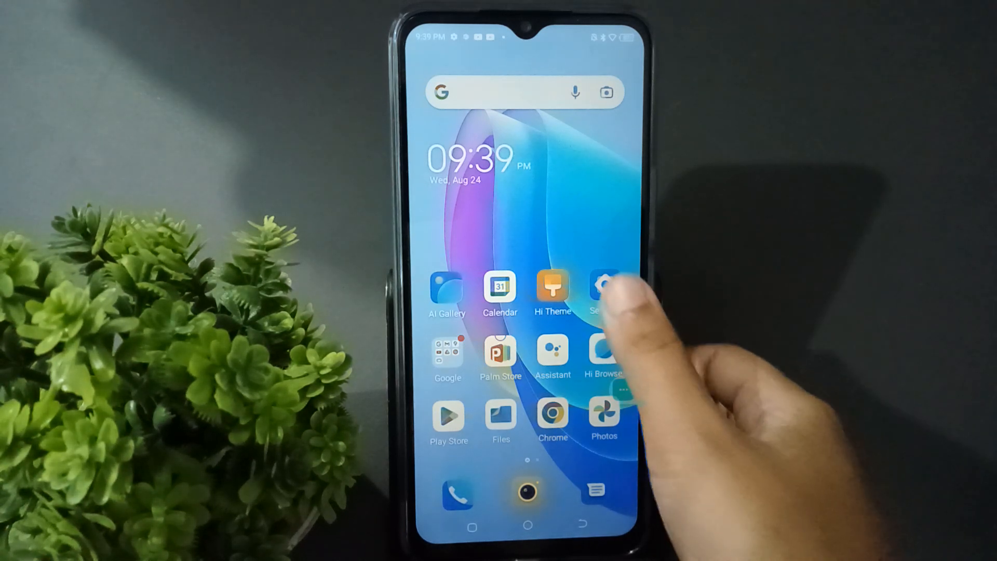
Step: Open Settings from the home screen and go to Display & brightness
left_click(603, 287)
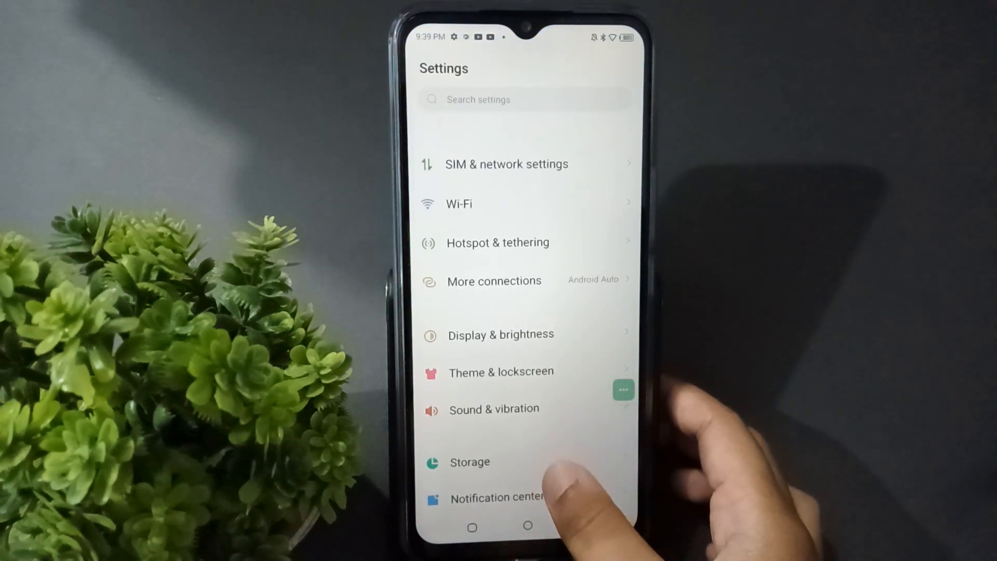
scroll("down", 3)
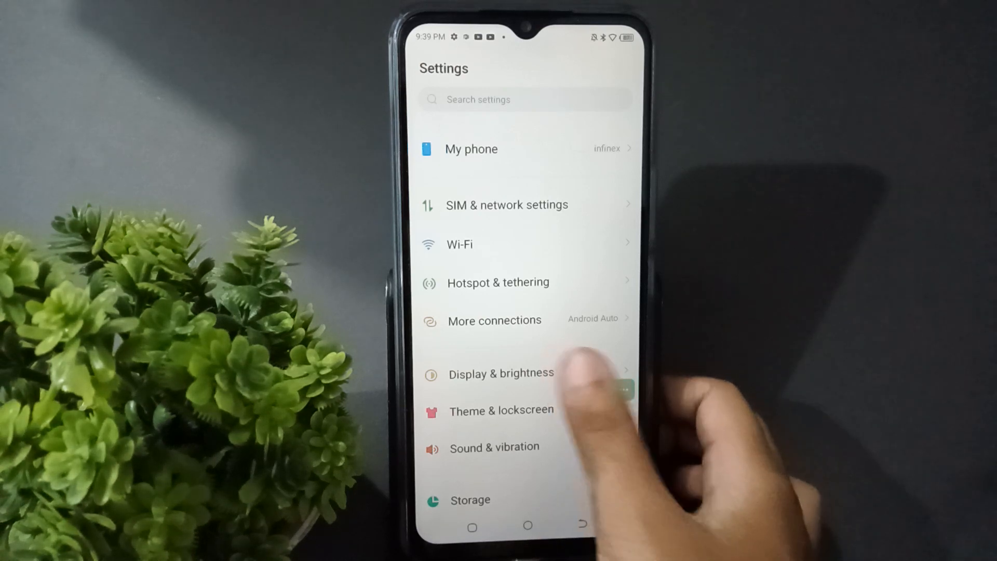
left_click(501, 373)
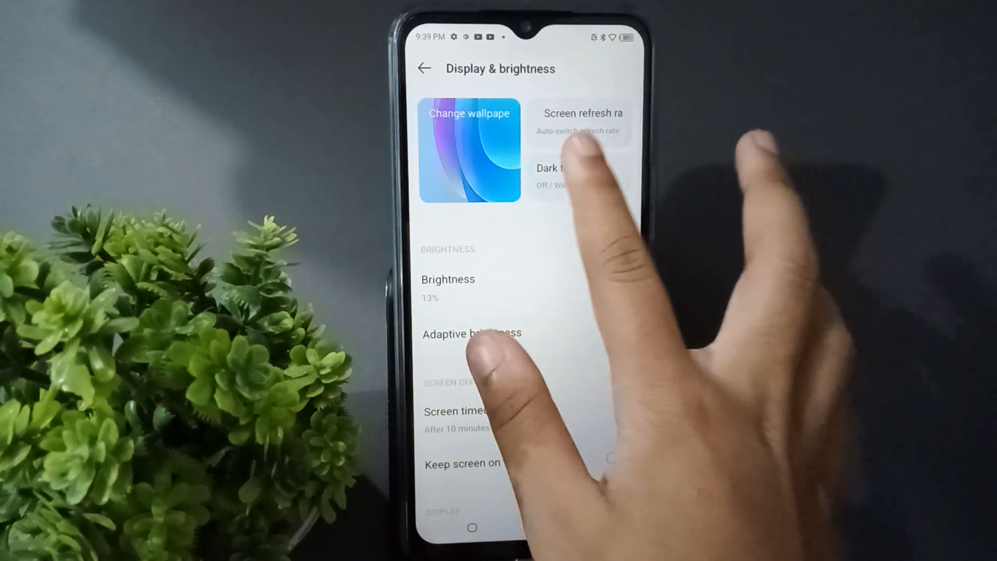
Step: Select the Dark theme option under THEME so the interface turns dark
left_click(550, 175)
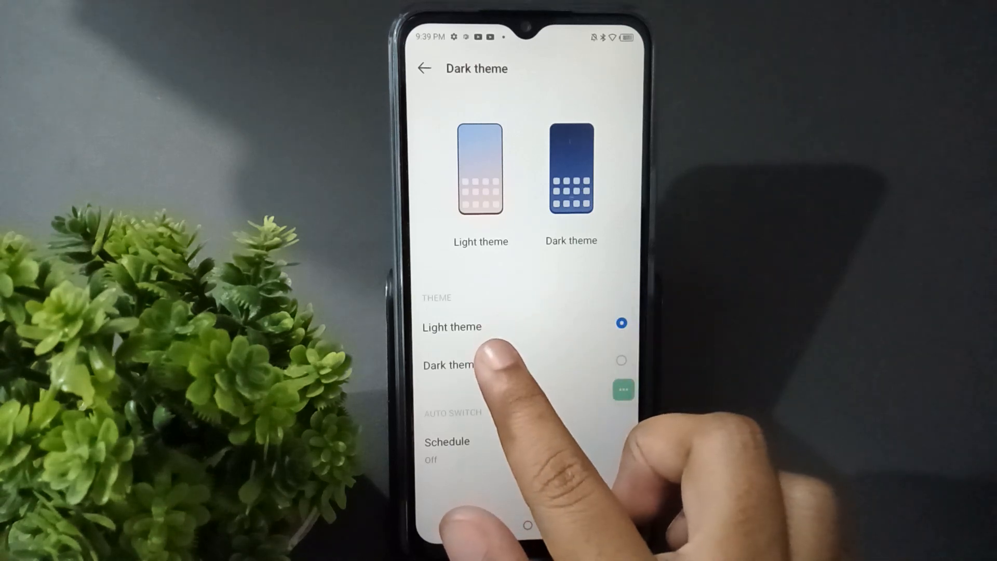
mouse_move(599, 413)
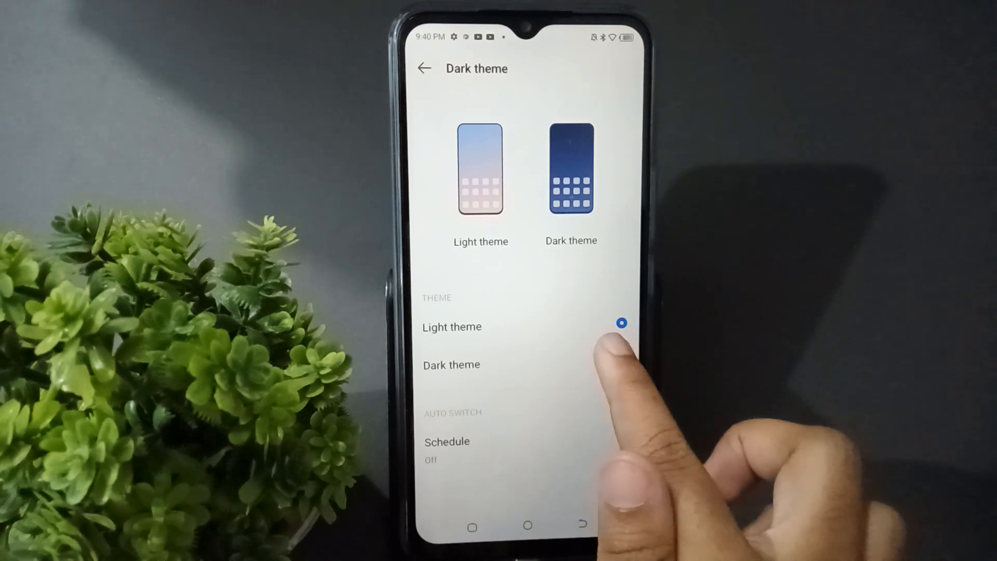
left_click(621, 365)
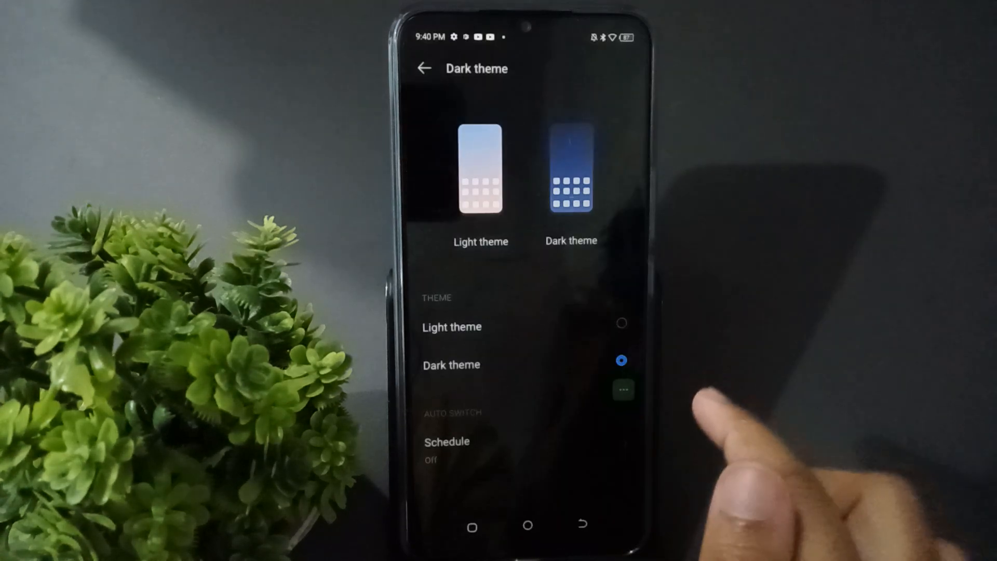